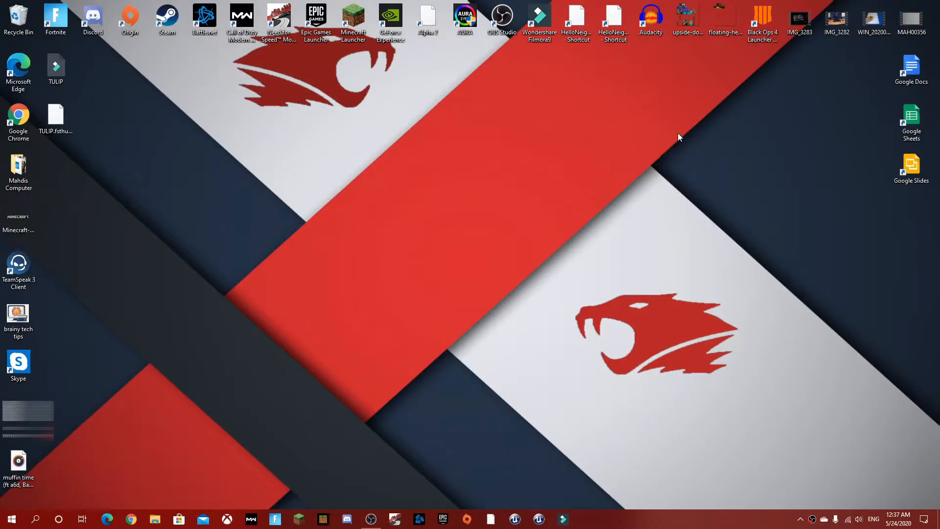
pyautogui.moveTo(517, 142)
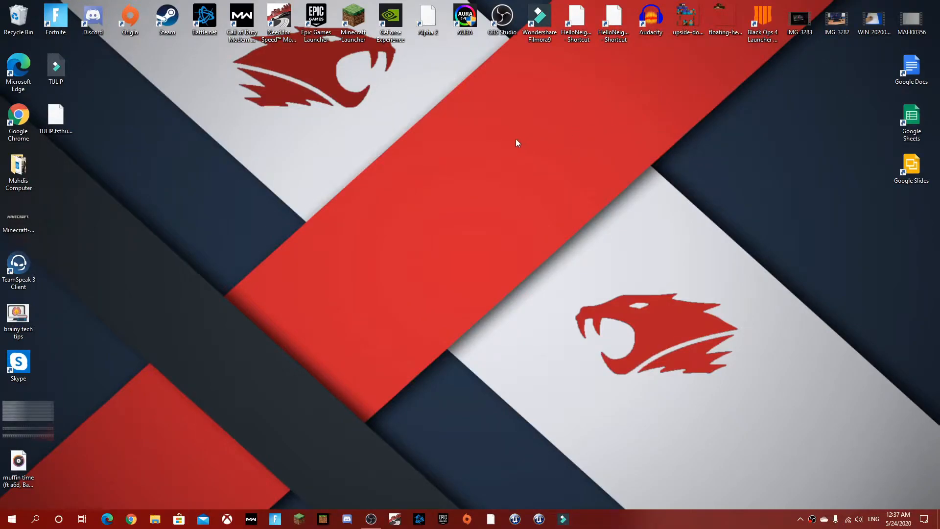
pyautogui.moveTo(467, 157)
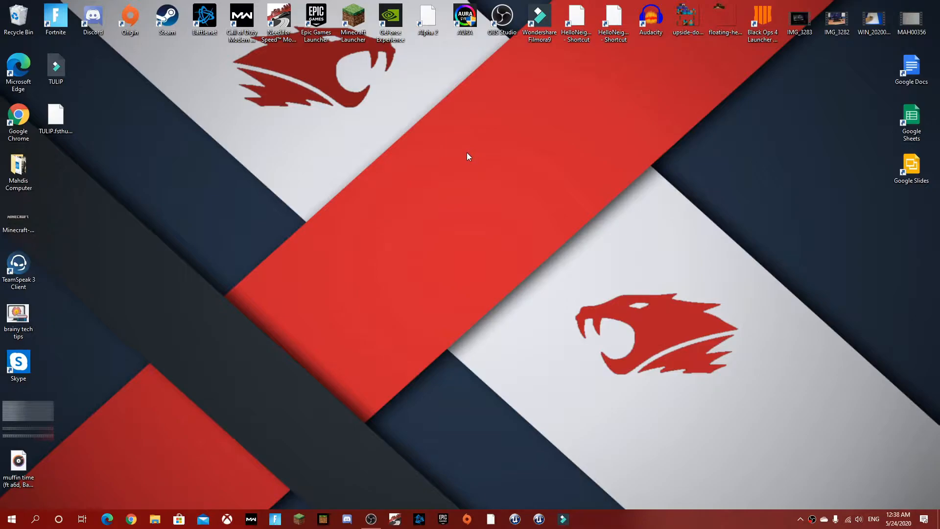
pyautogui.moveTo(470, 190)
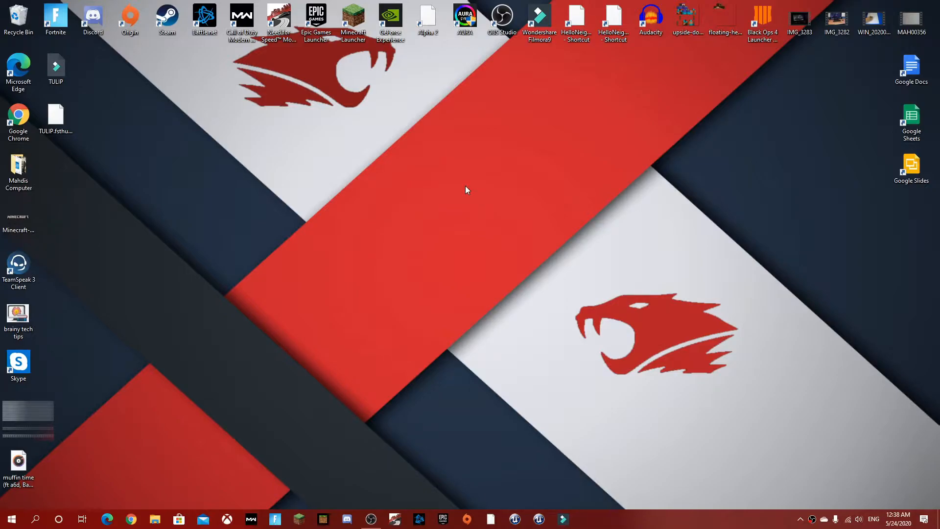
pyautogui.moveTo(440, 216)
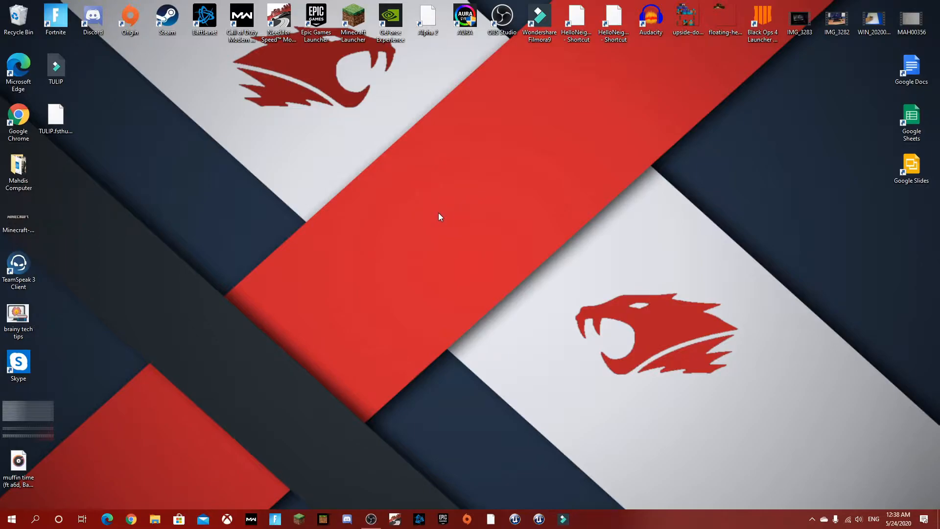
pyautogui.moveTo(473, 332)
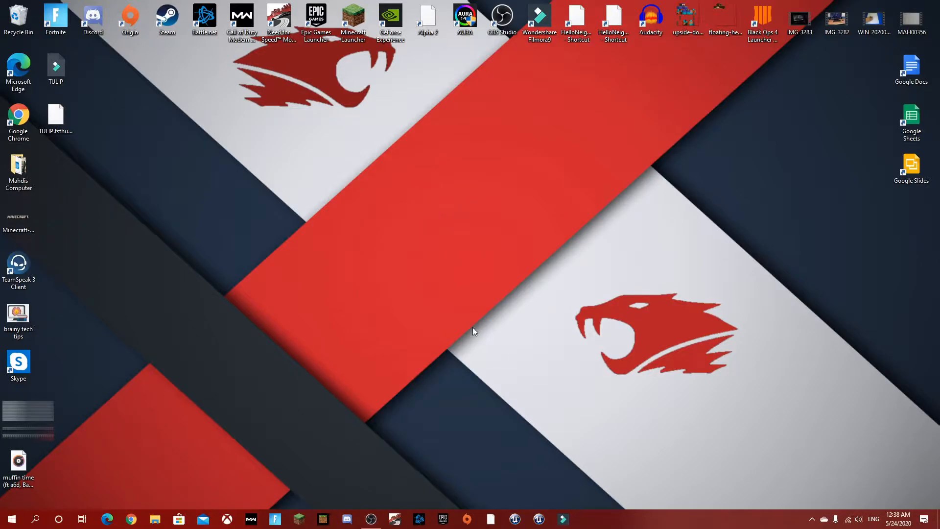
pyautogui.moveTo(405, 302)
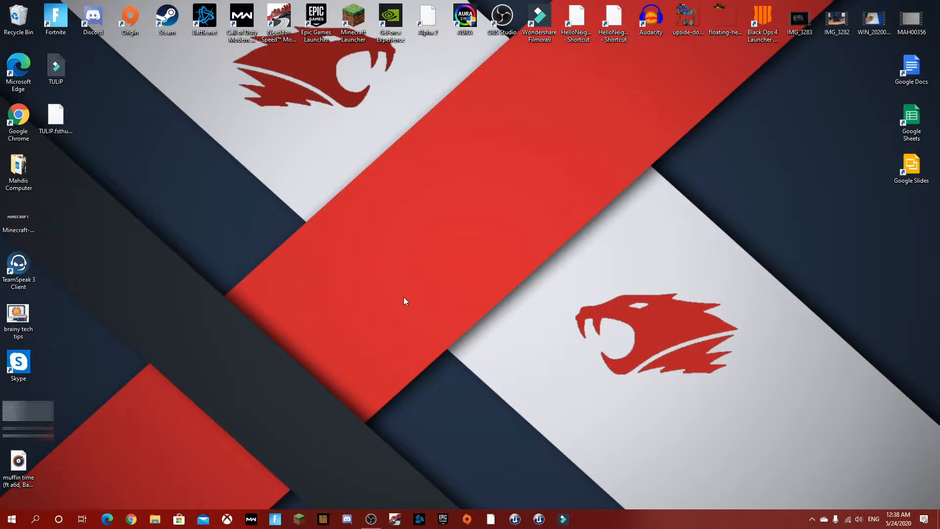
pyautogui.moveTo(527, 144)
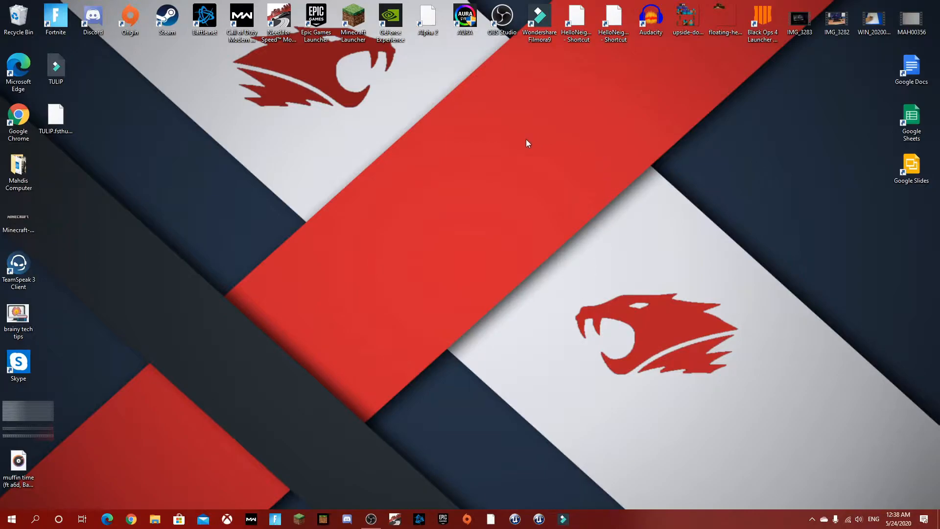
pyautogui.moveTo(619, 139)
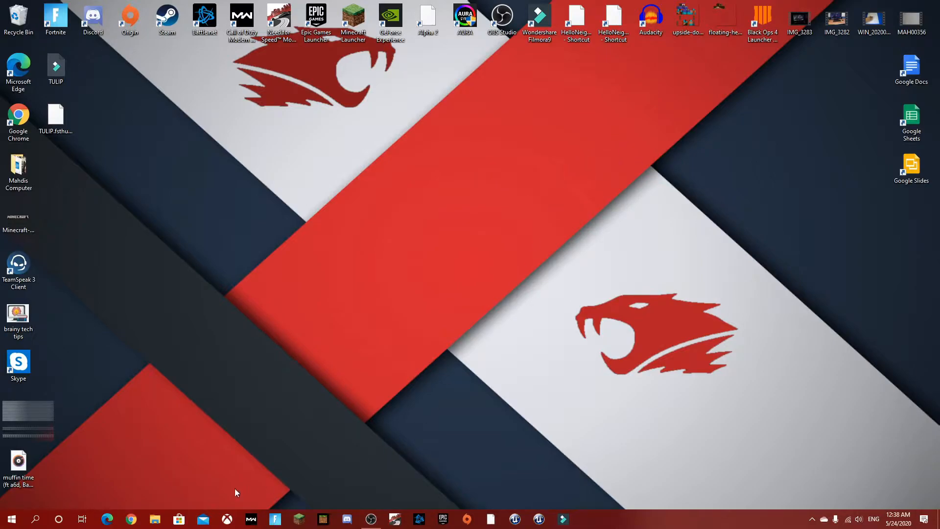
pyautogui.moveTo(401, 289)
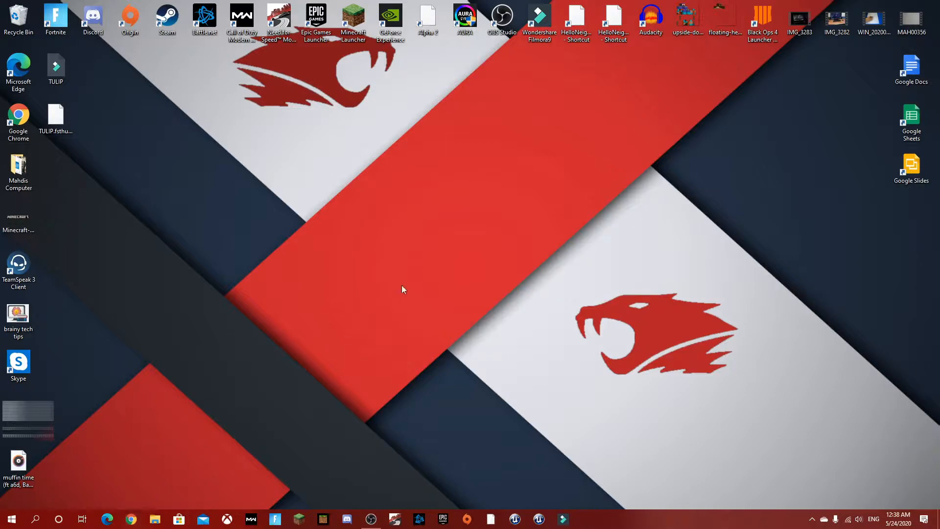
# Launch Chrome and search Google for 'cool youtube thumbnail backgrounds'.
pyautogui.click(131, 519)
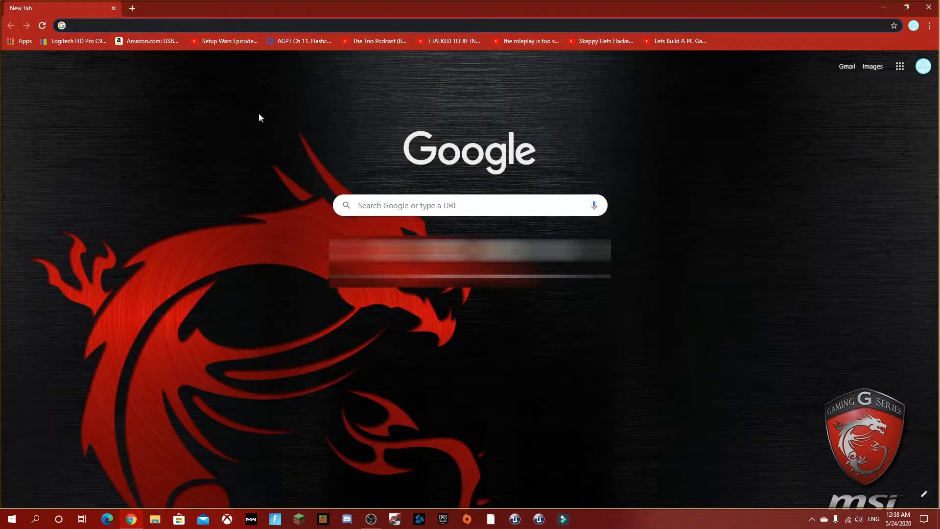
pyautogui.moveTo(324, 122)
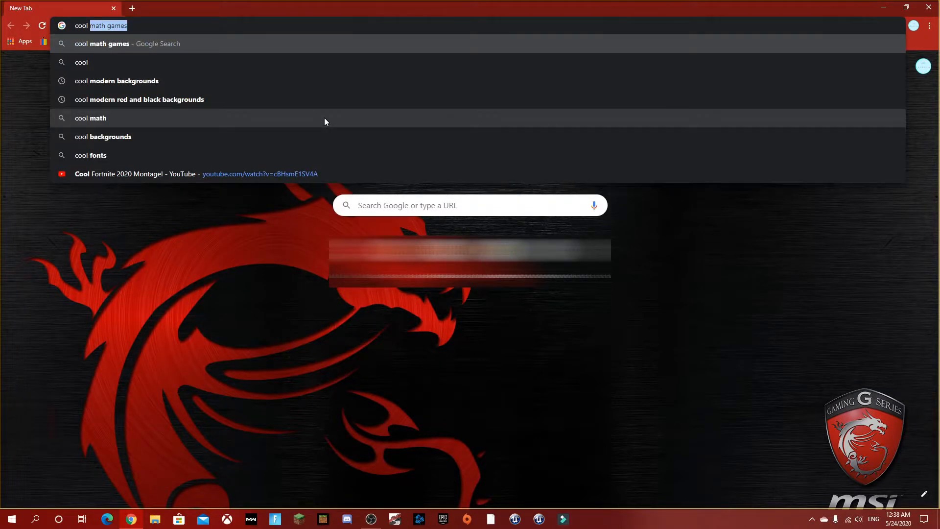
pyautogui.write('cool yt tu')
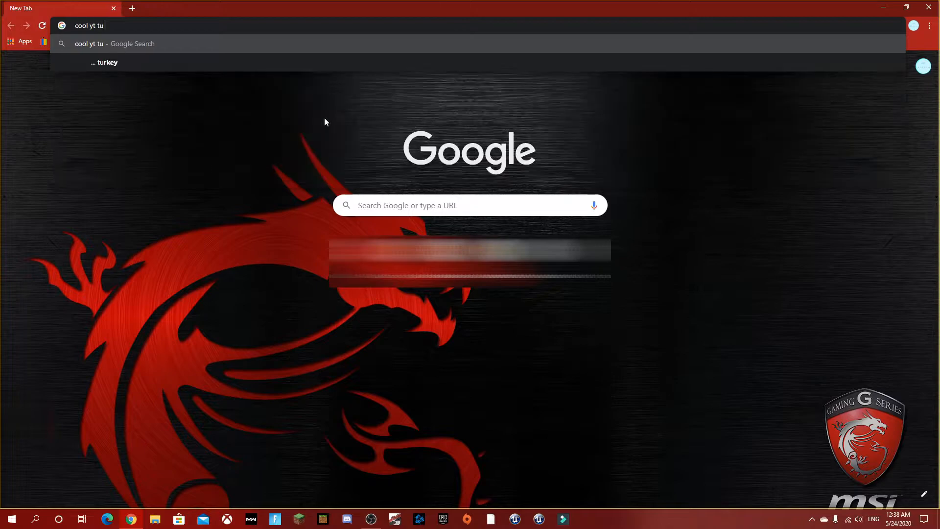
pyautogui.press('backspace')
pyautogui.write('humbnail backg')
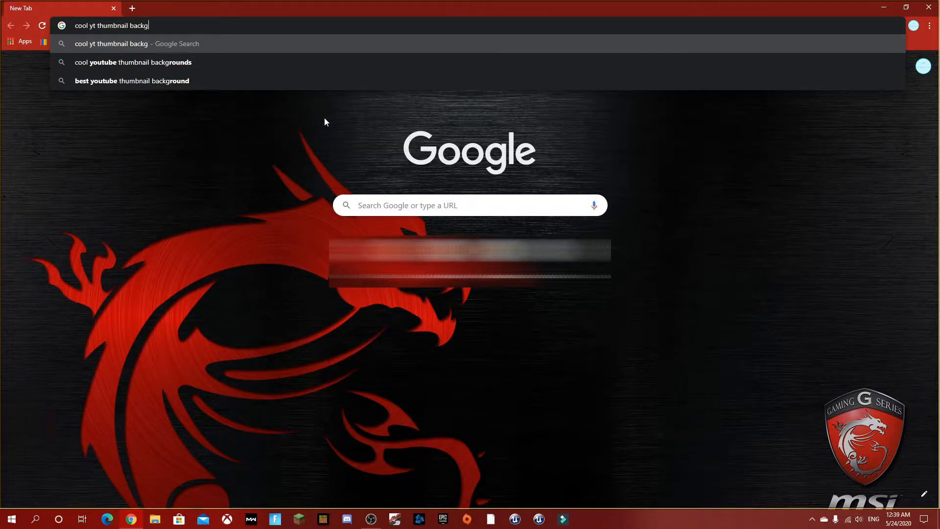
pyautogui.click(133, 62)
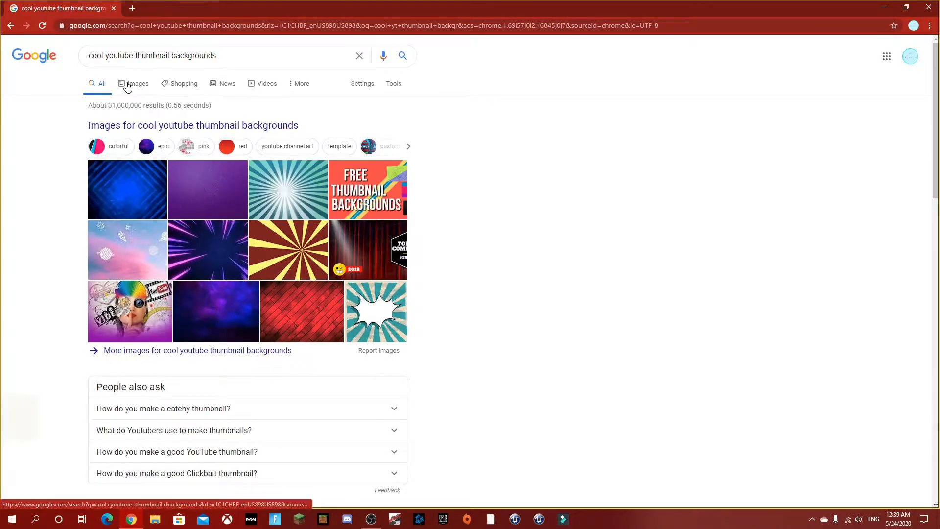
# Save the cyan starburst background from Google Images to the desktop, then close Chrome.
pyautogui.click(135, 83)
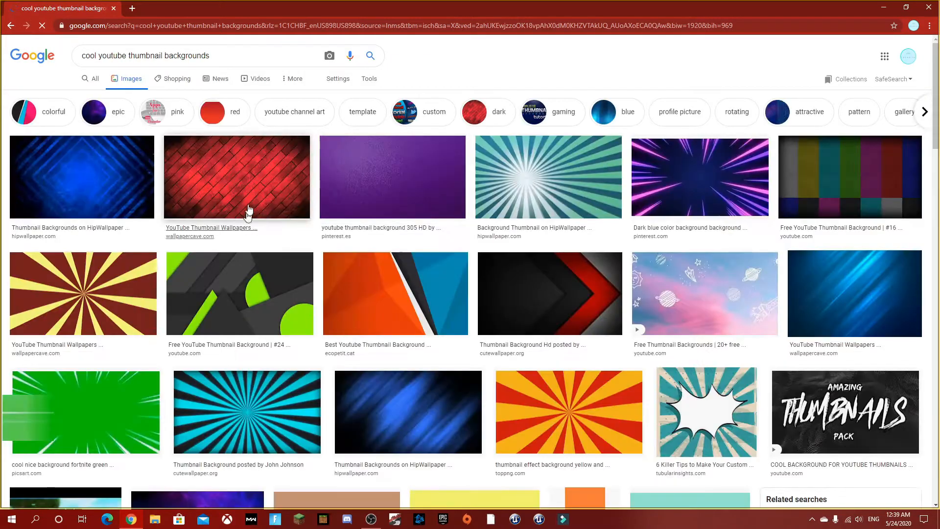
pyautogui.scroll(-3)
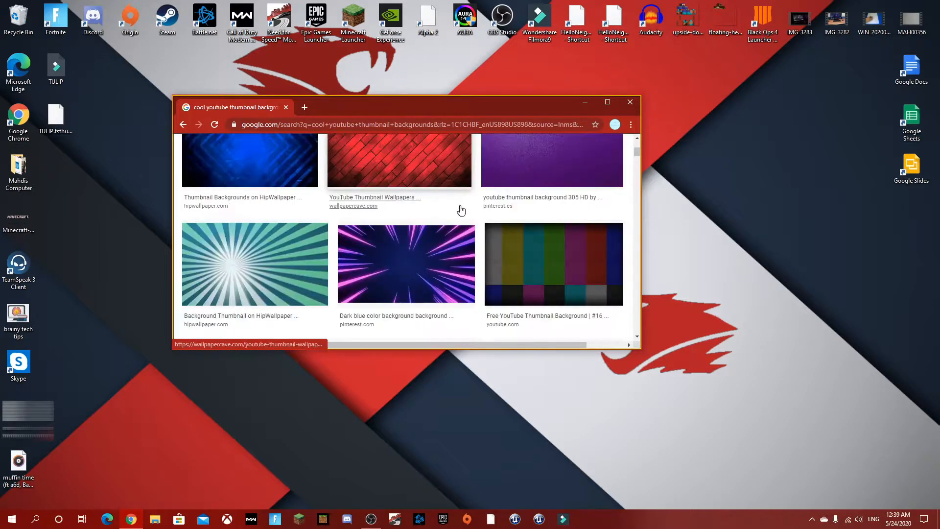
pyautogui.click(406, 263)
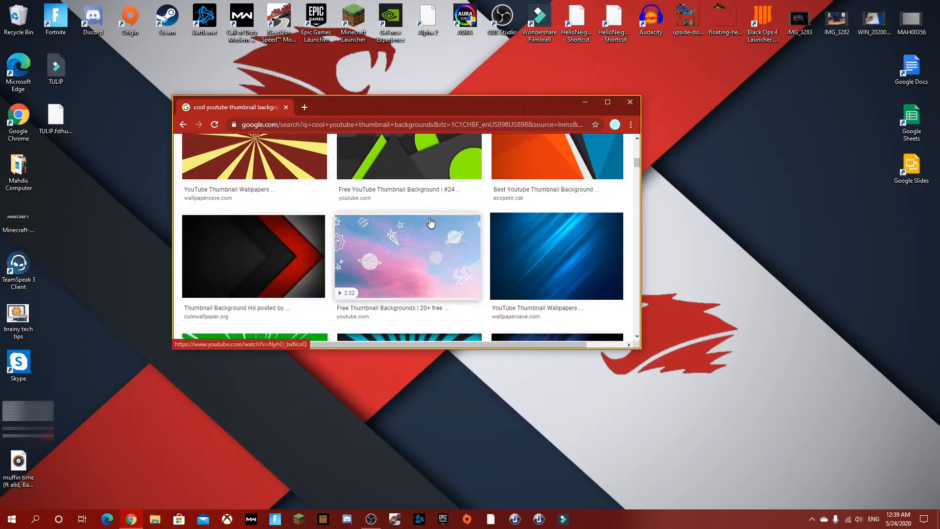
pyautogui.scroll(-3)
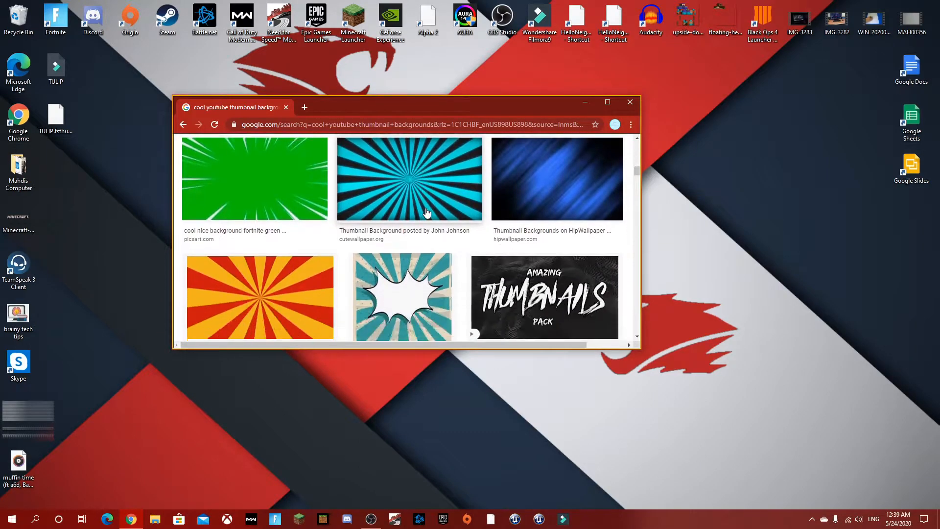
pyautogui.scroll(-3)
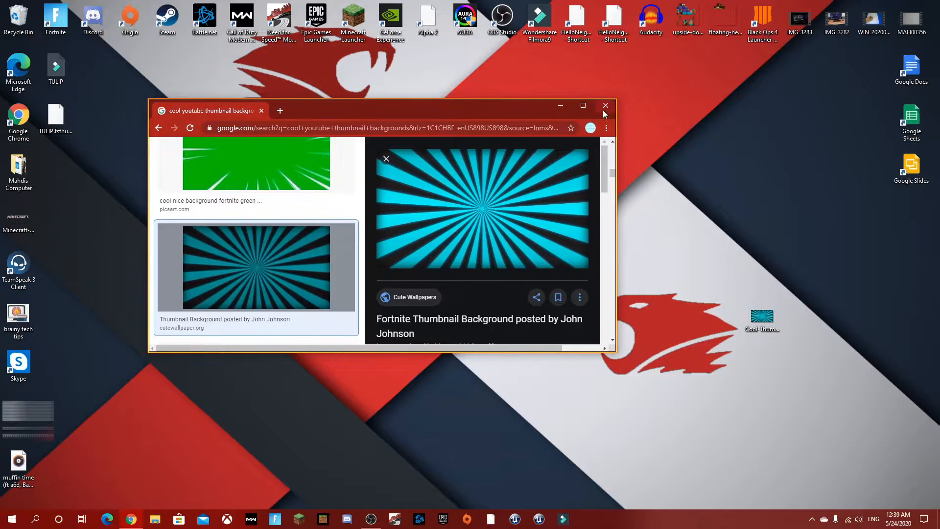
pyautogui.click(605, 106)
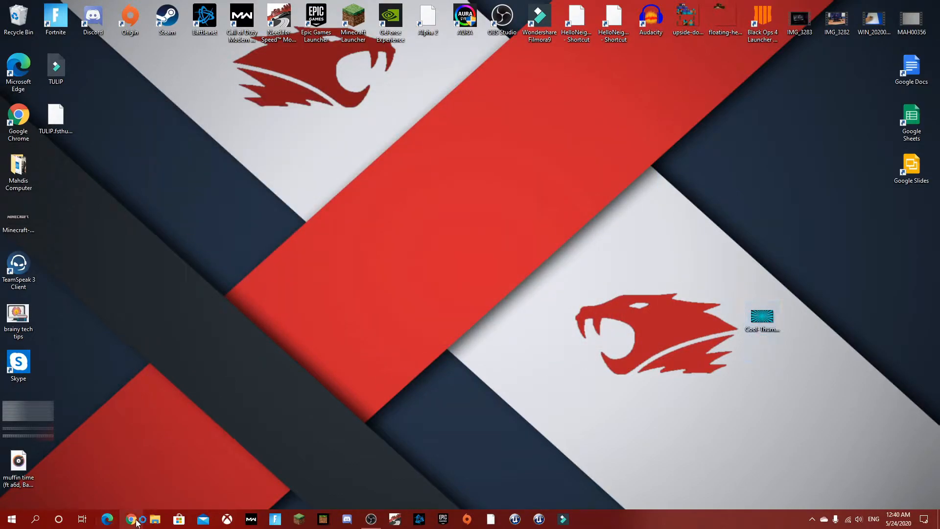
# Reopen Chrome and search for 'broken xbox controller'.
pyautogui.click(131, 518)
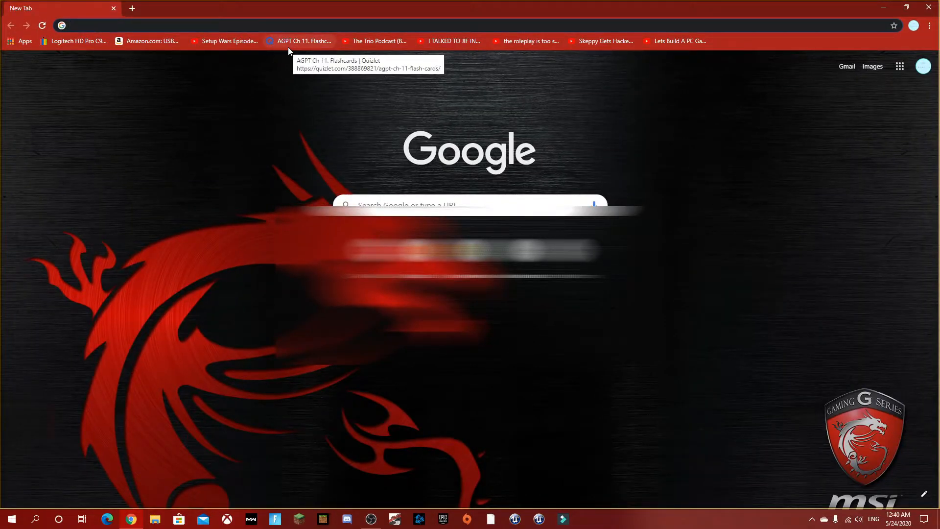
pyautogui.write('broken xbox controller')
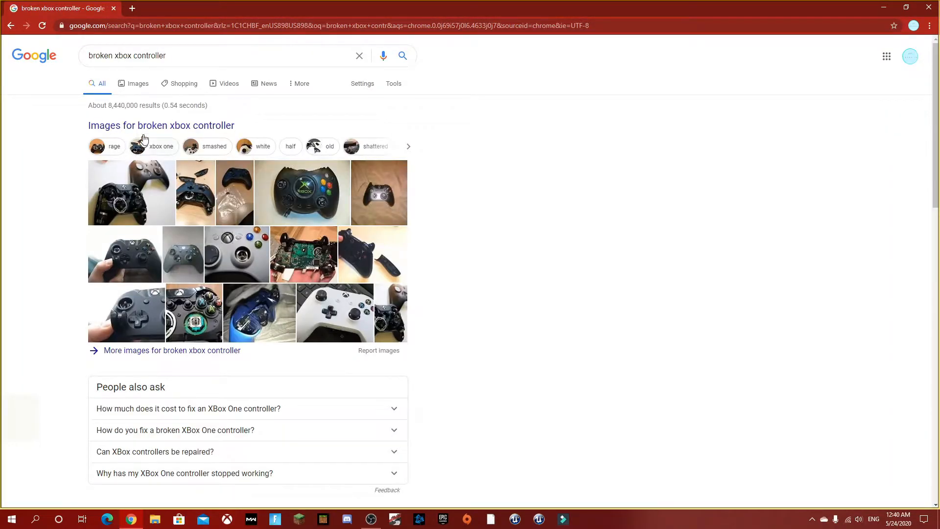
# Enlarge the black Xbox One controller image result from Wikipedia, save it, and close Chrome.
pyautogui.click(137, 84)
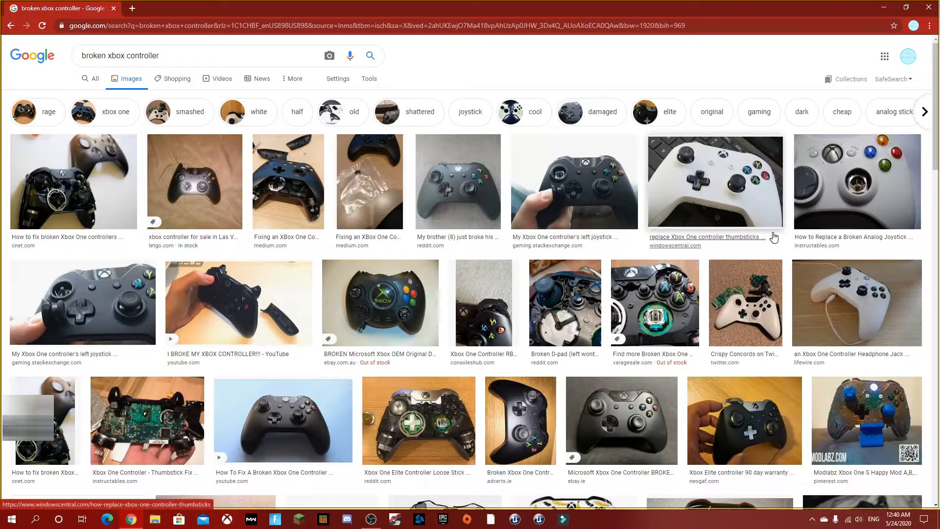
pyautogui.moveTo(170, 163)
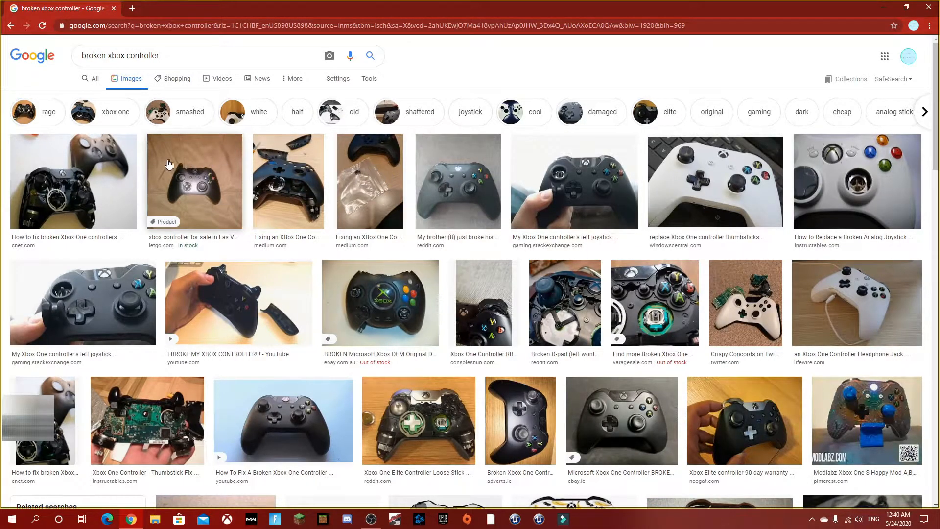
pyautogui.scroll(-3)
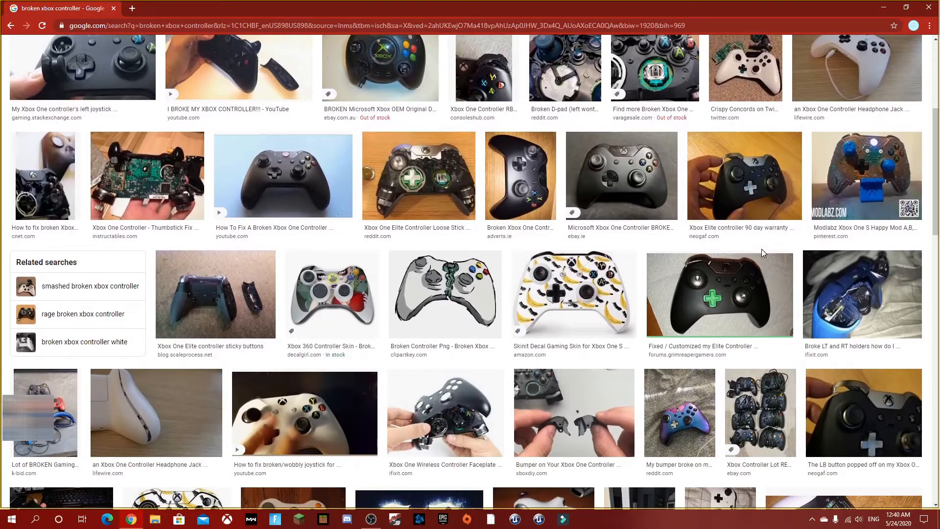
pyautogui.scroll(3)
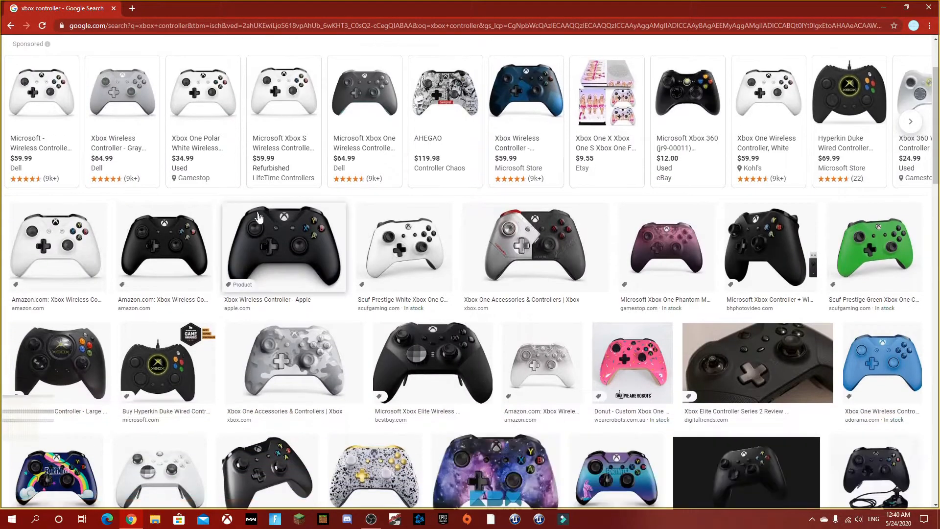
pyautogui.scroll(-3)
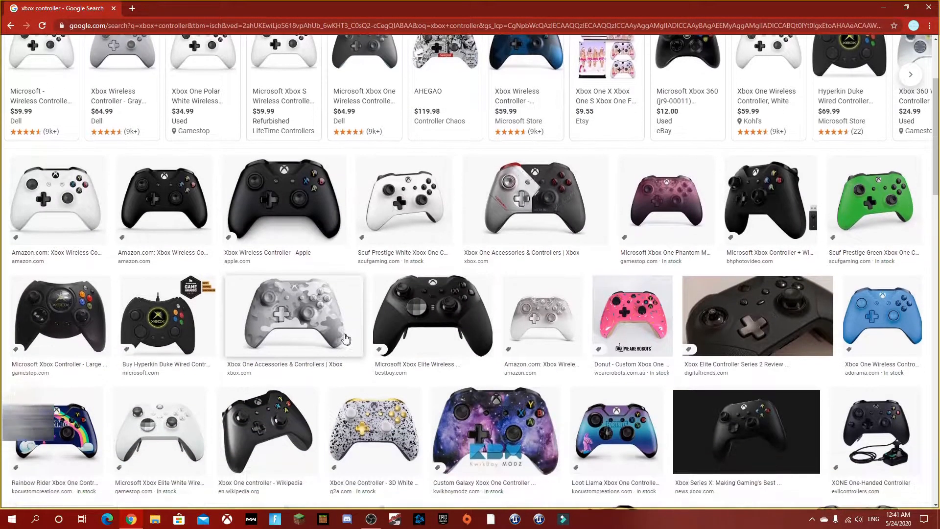
pyautogui.click(486, 432)
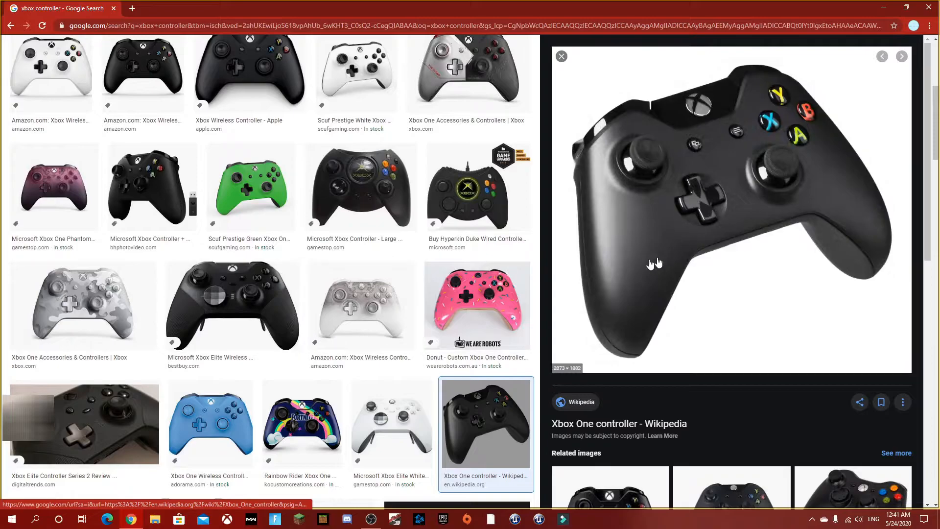
pyautogui.click(906, 7)
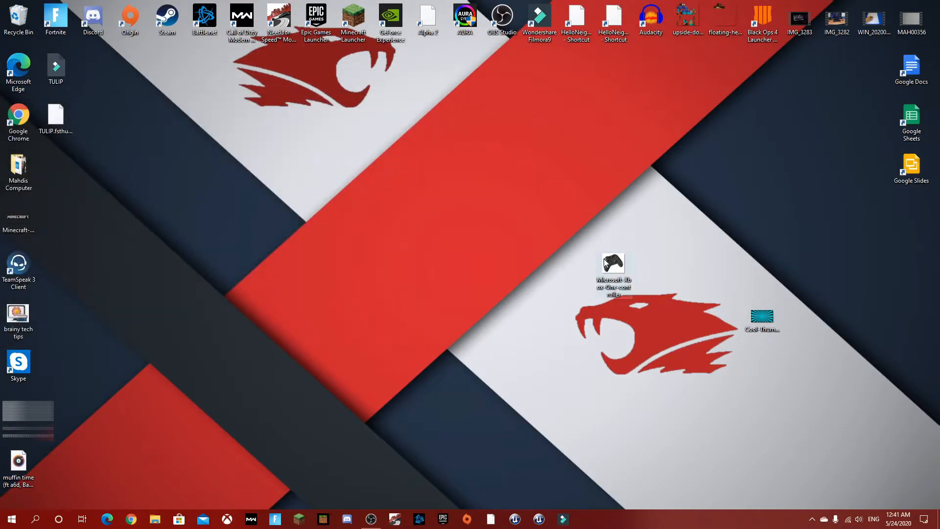
pyautogui.moveTo(762, 315)
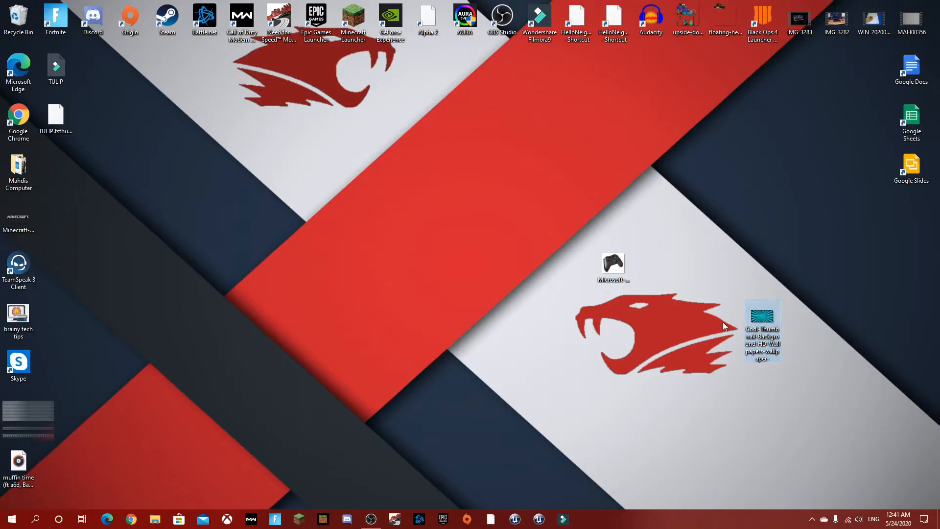
# Bring up the context menu for the burst background file on the desktop.
pyautogui.rightClick(762, 330)
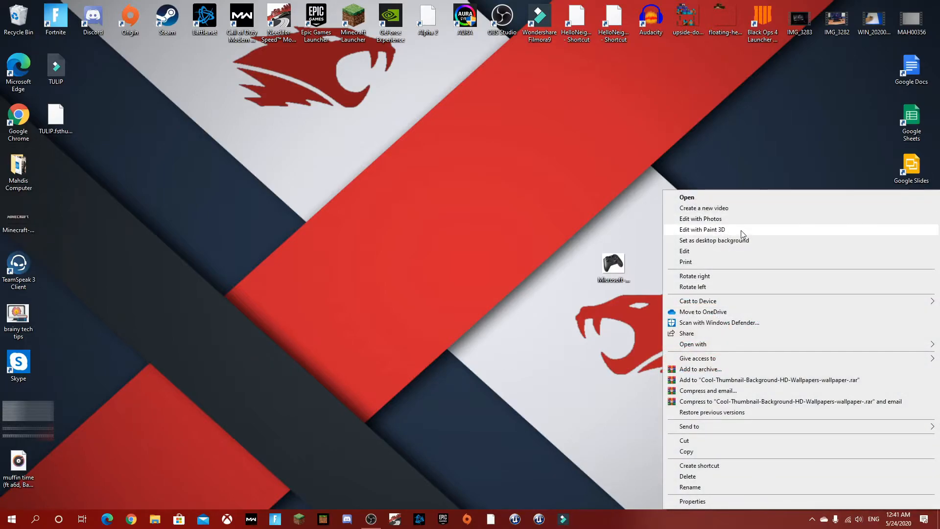
# Open the burst background in Paint 3D and insert the Xbox controller photo.
pyautogui.click(701, 229)
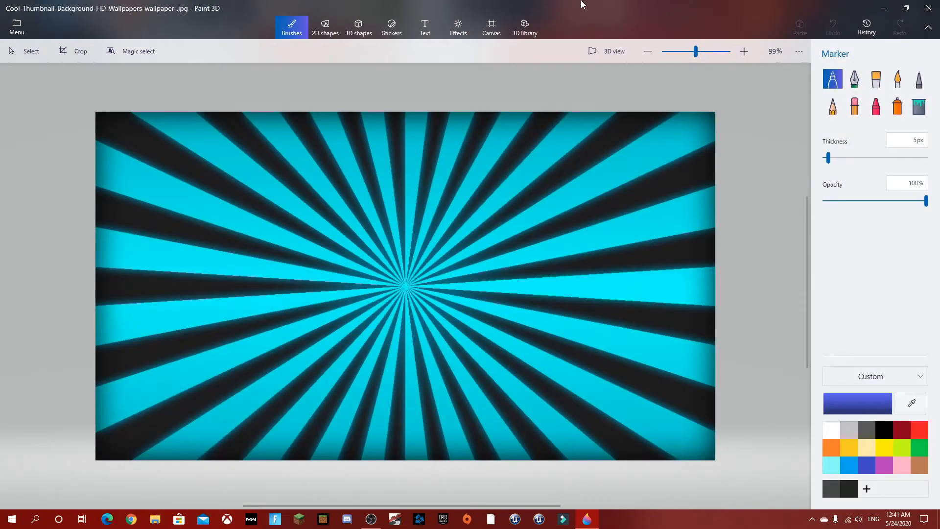
pyautogui.click(906, 8)
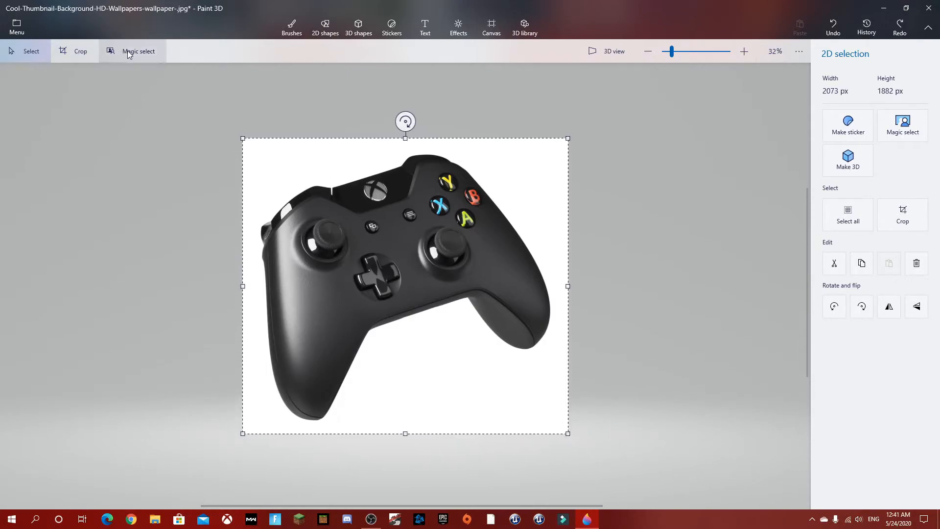
# Cut the controller out of its white backdrop with Magic select.
pyautogui.click(132, 51)
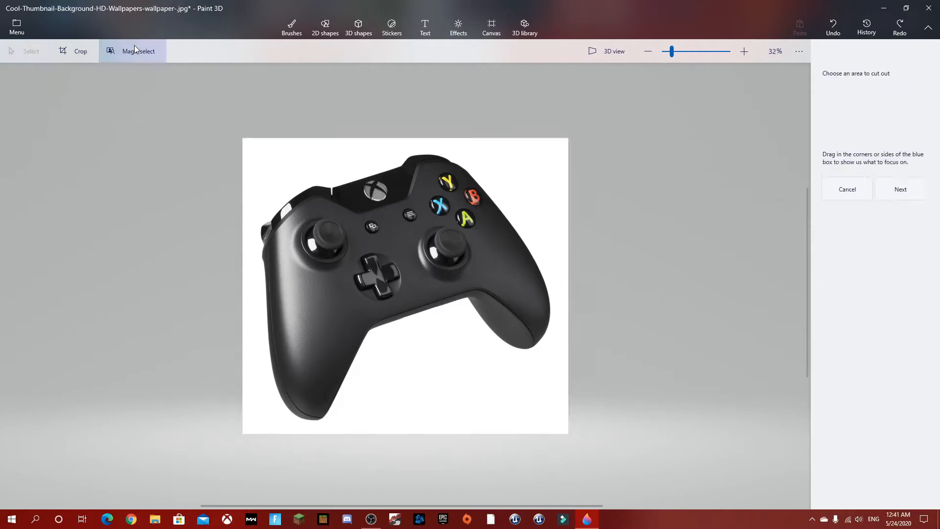
pyautogui.click(132, 51)
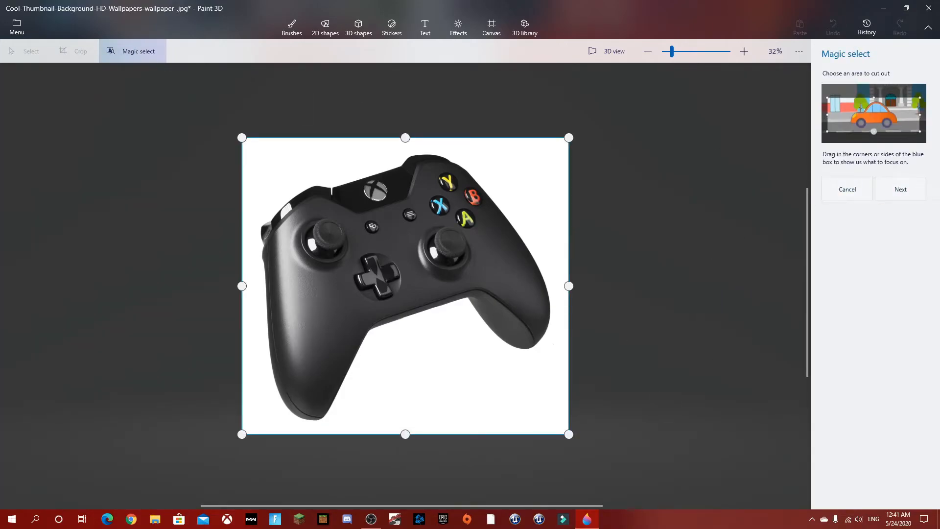
pyautogui.click(900, 189)
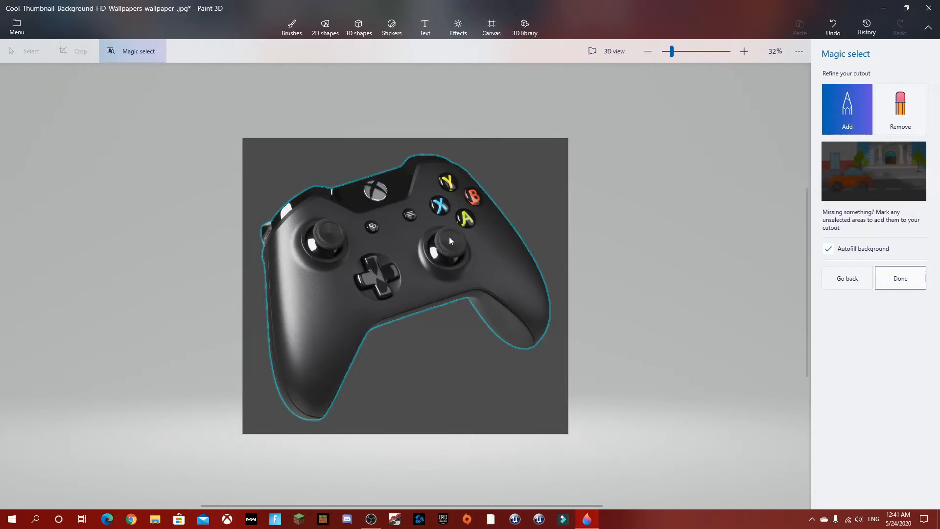
pyautogui.click(900, 278)
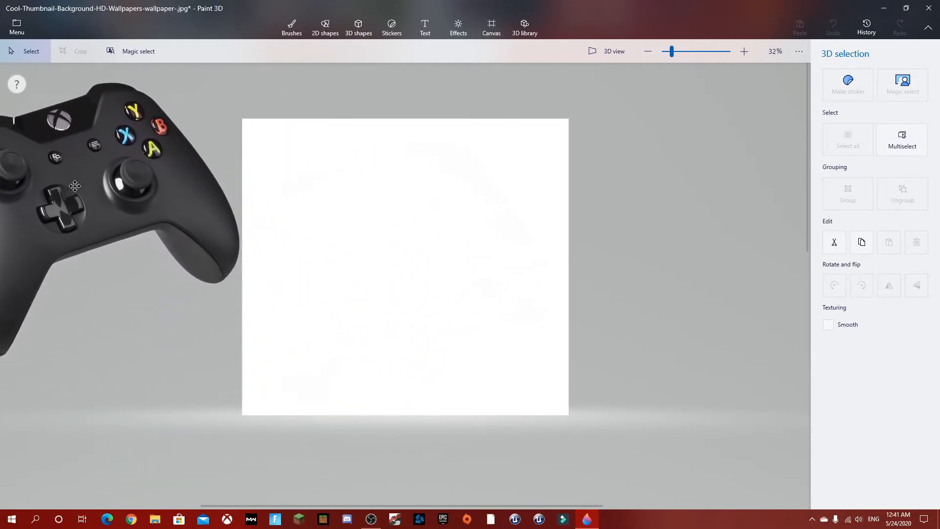
# Delete the white patch and resize the controller cutout onto the left of the background.
pyautogui.click(291, 26)
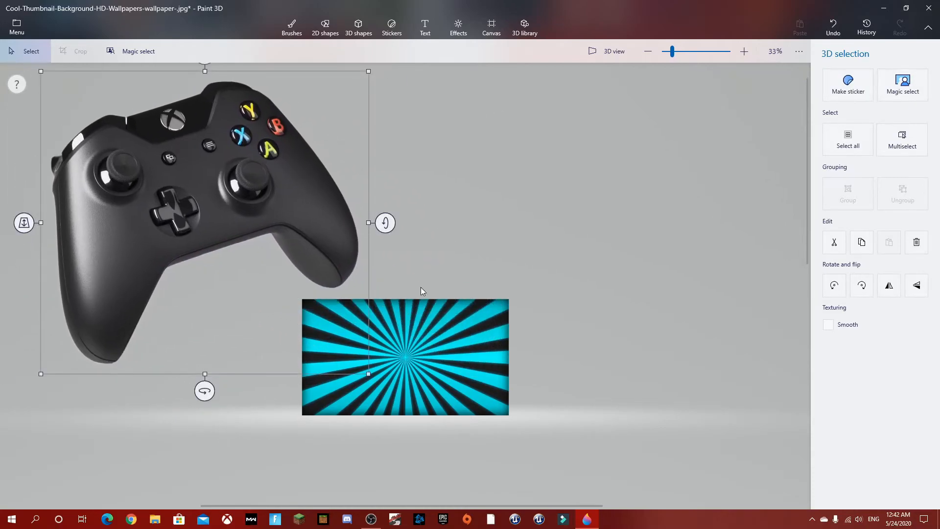
pyautogui.click(291, 27)
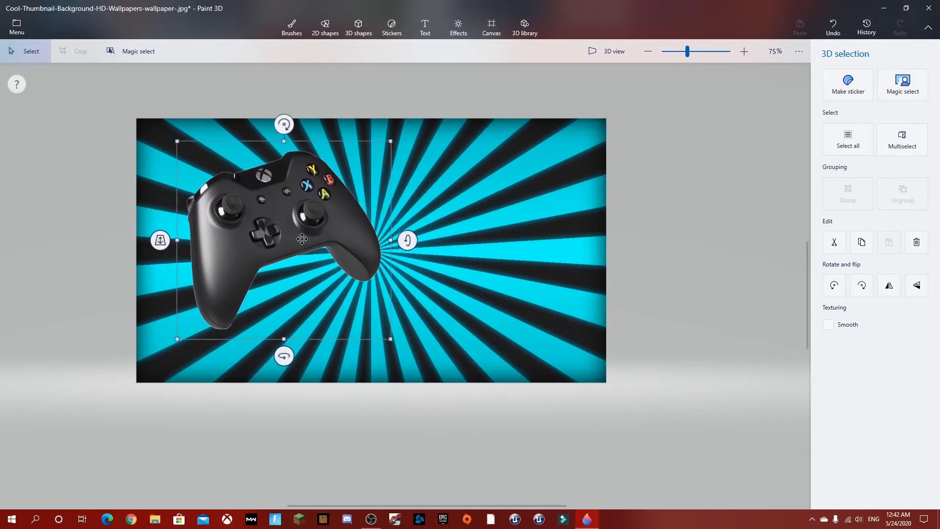
pyautogui.click(291, 25)
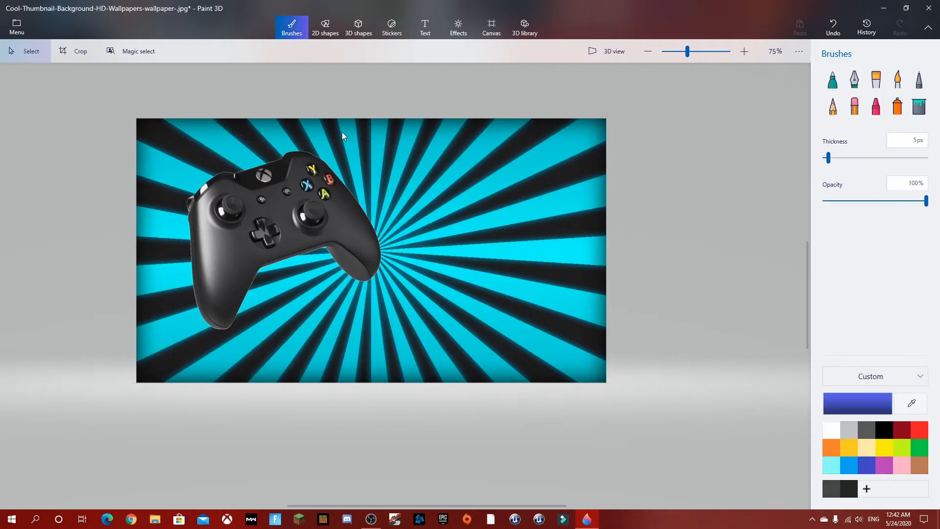
# Add the title 'How to fix your broken Xbox controller!' beside the controller.
pyautogui.click(425, 27)
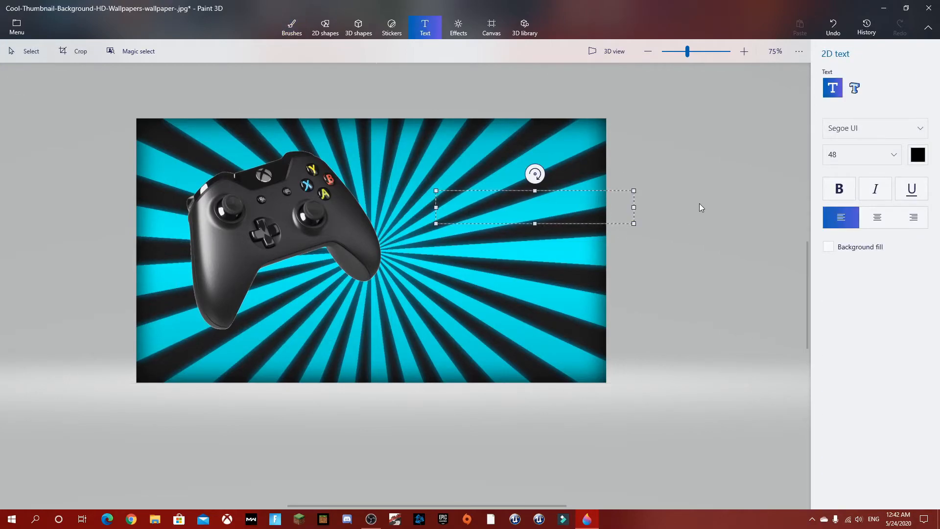
pyautogui.write('H')
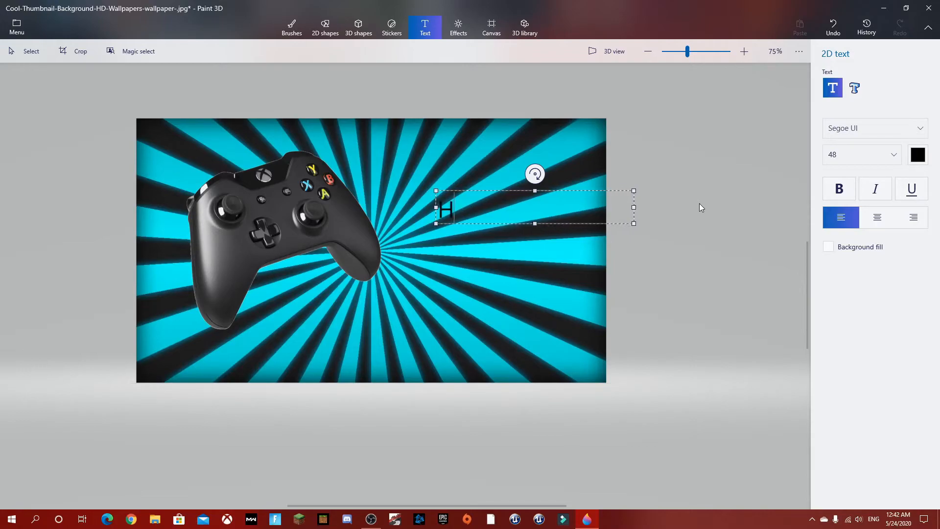
pyautogui.write('ow to fi')
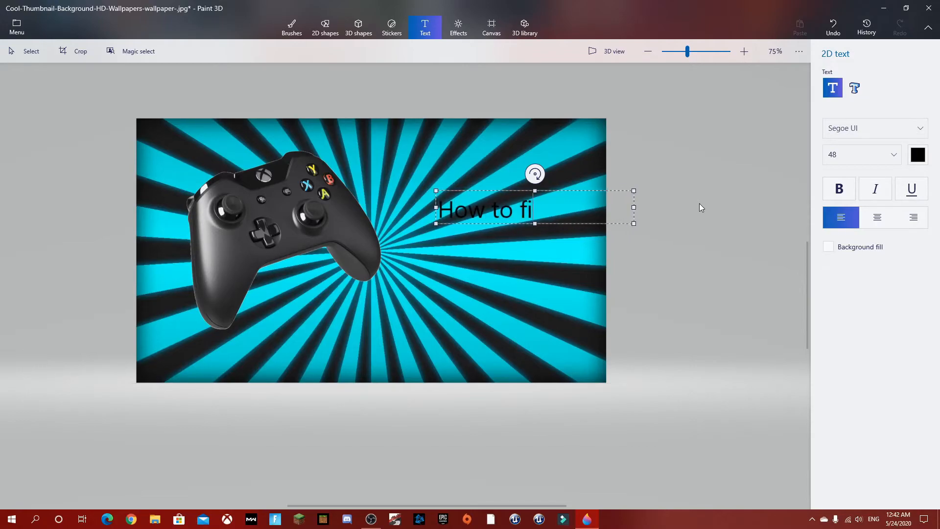
pyautogui.write('x your')
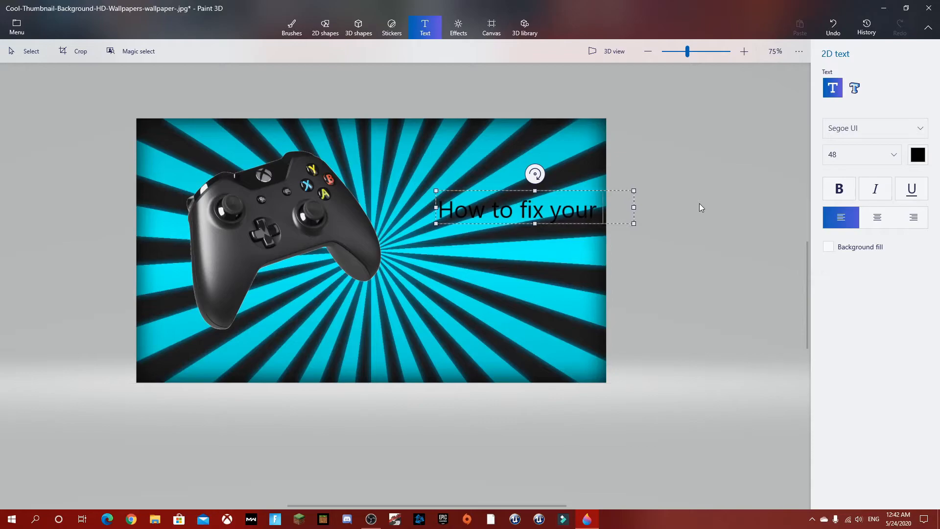
pyautogui.write('xbox co')
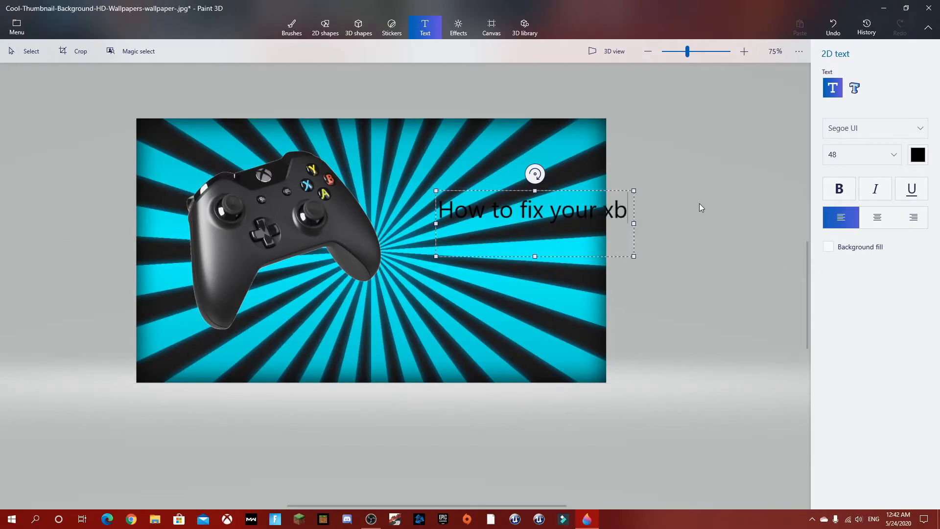
pyautogui.write('brok')
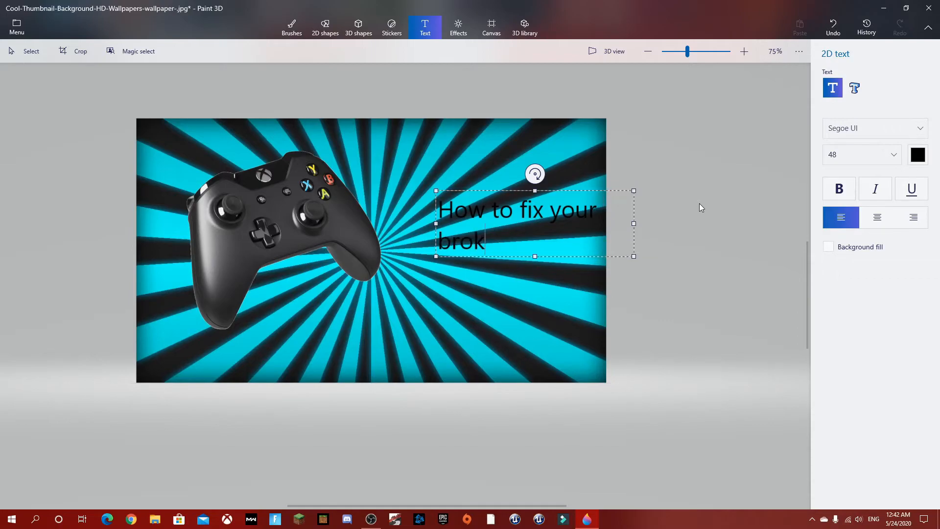
pyautogui.write('en Xb')
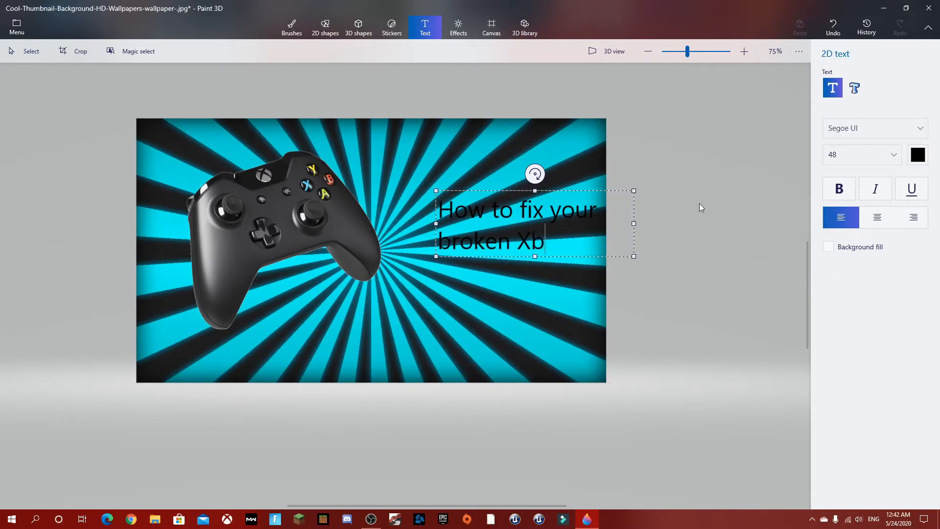
pyautogui.write('ox controller!')
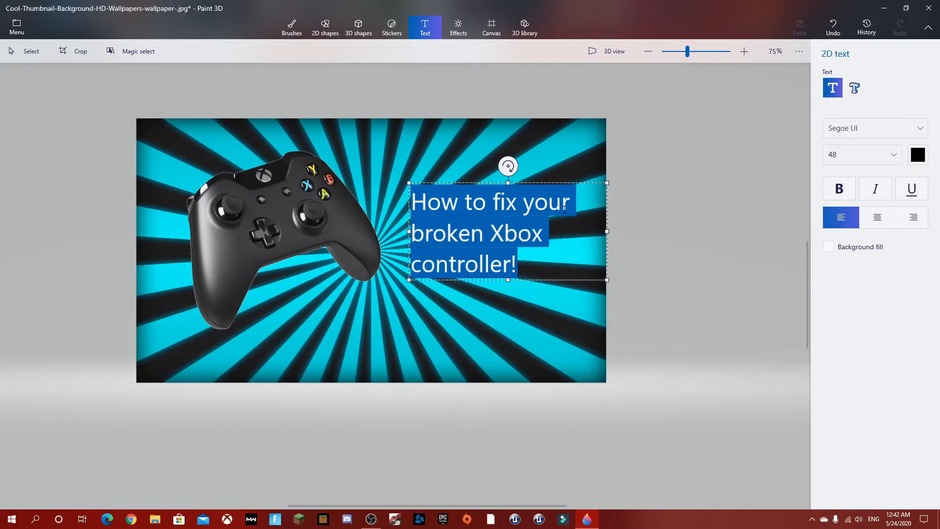
# Make the title text red, close Paint 3D, and select the image files on the desktop.
pyautogui.click(918, 154)
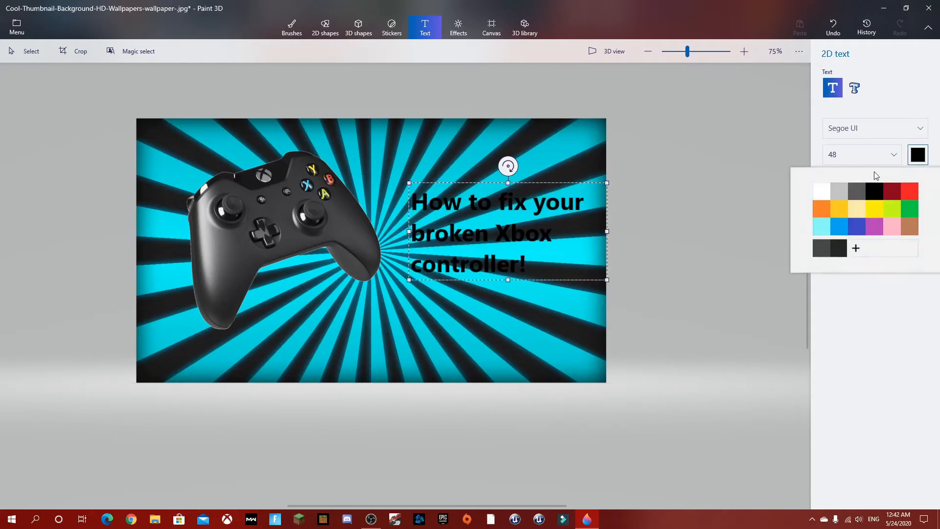
pyautogui.click(909, 190)
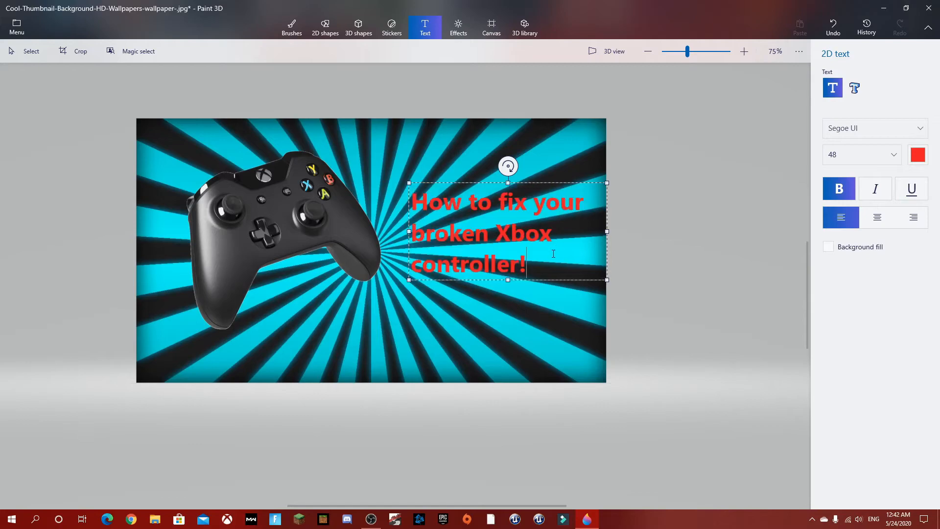
pyautogui.moveTo(576, 244)
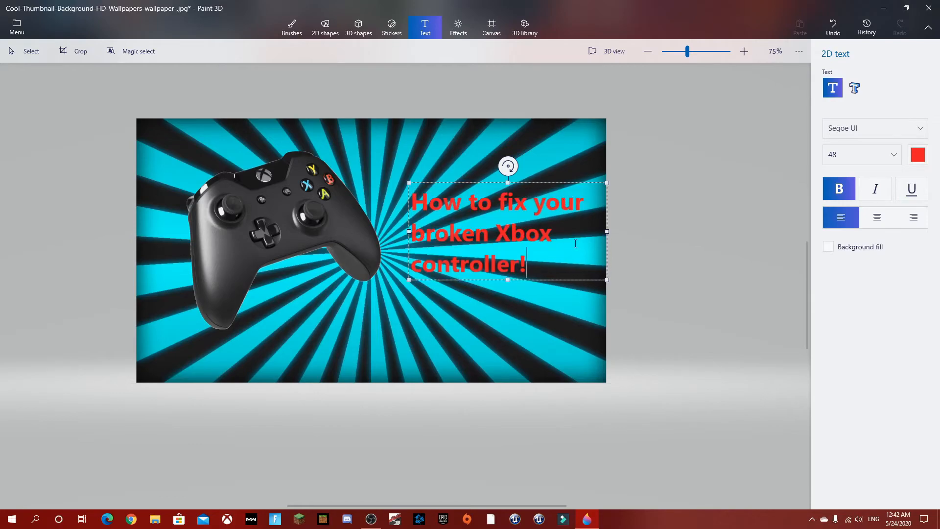
pyautogui.moveTo(495, 310)
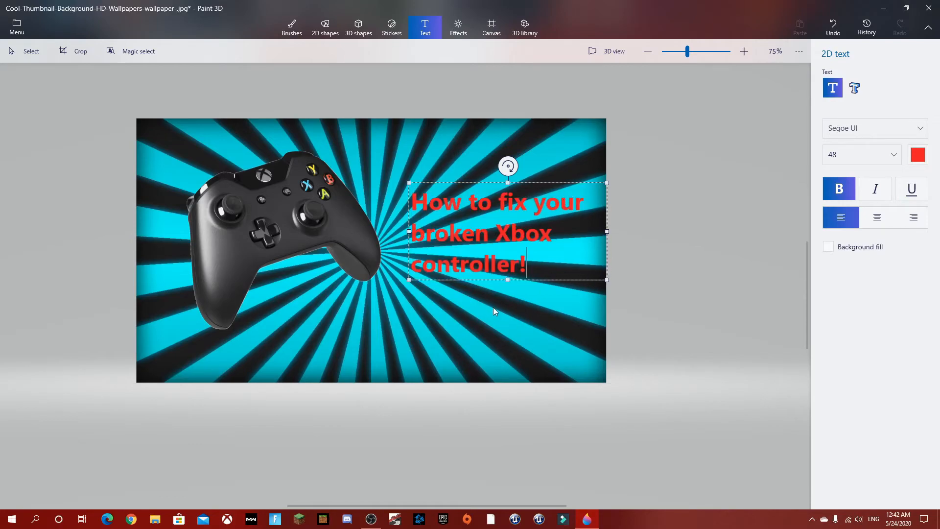
pyautogui.moveTo(498, 293)
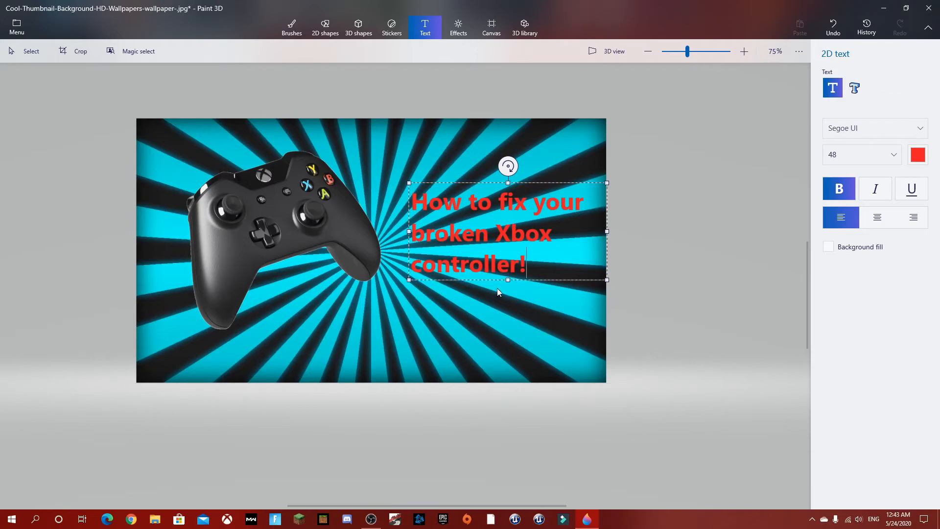
pyautogui.moveTo(551, 303)
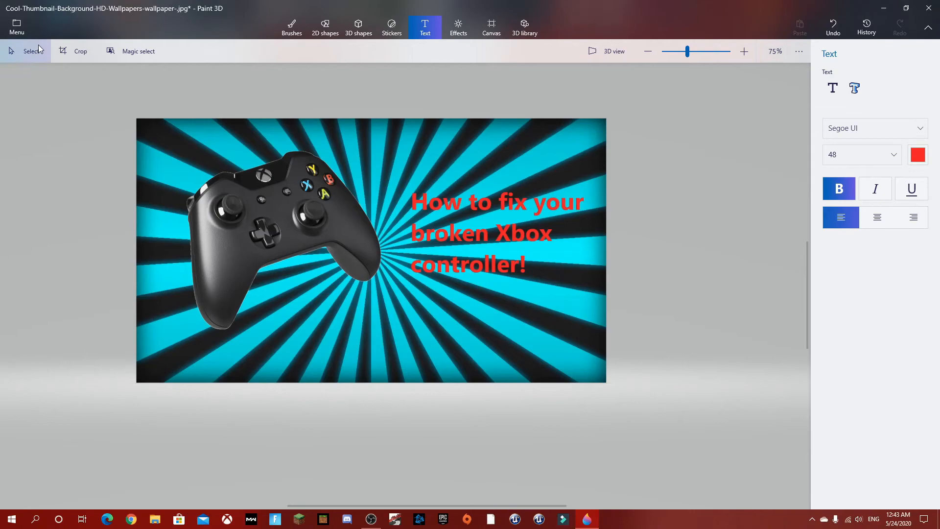
pyautogui.click(16, 26)
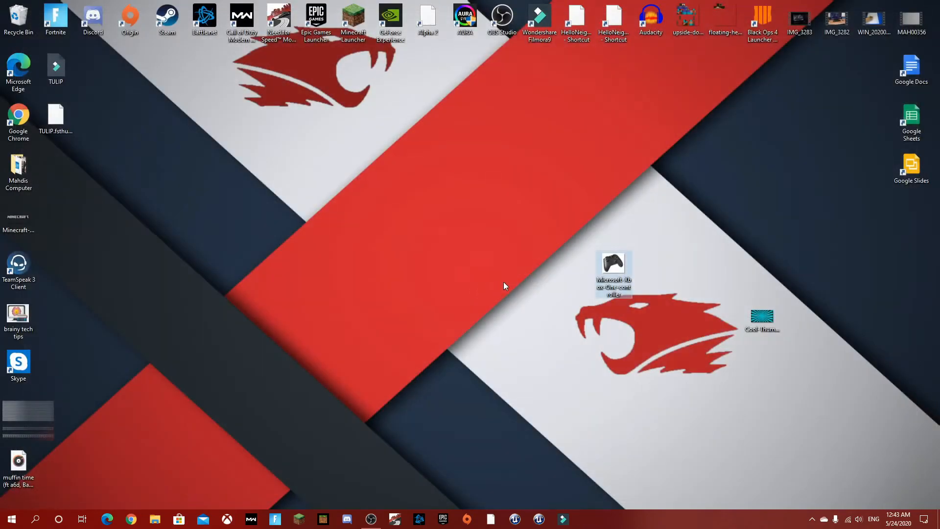
pyautogui.moveTo(505, 286); pyautogui.dragTo(817, 337)
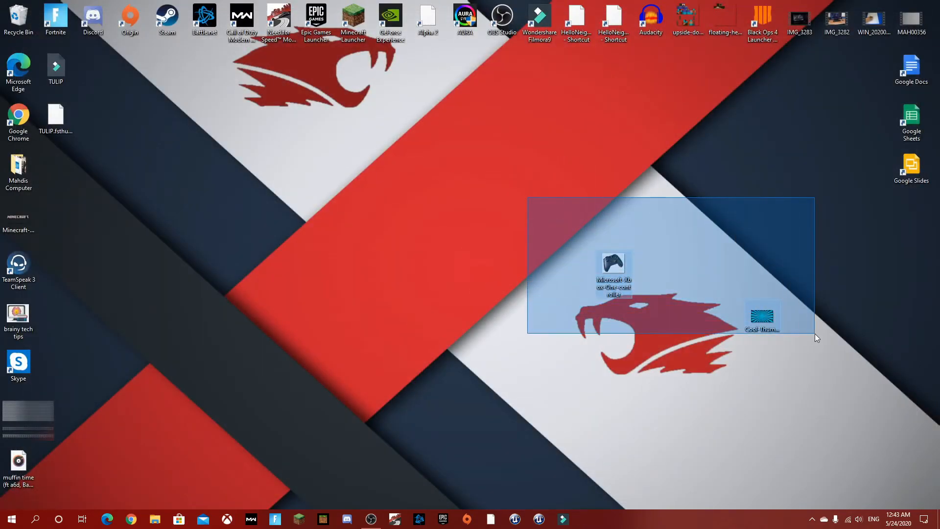